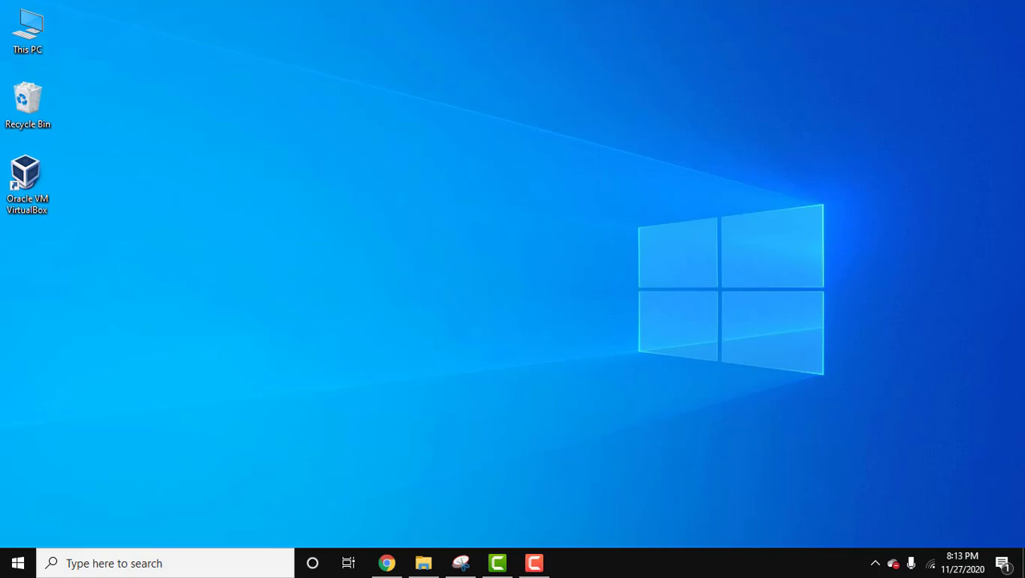
Open JDoodle's Online Java Compiler in Chrome, showing JDK 11.0.4 and argument options.
left_click(387, 562)
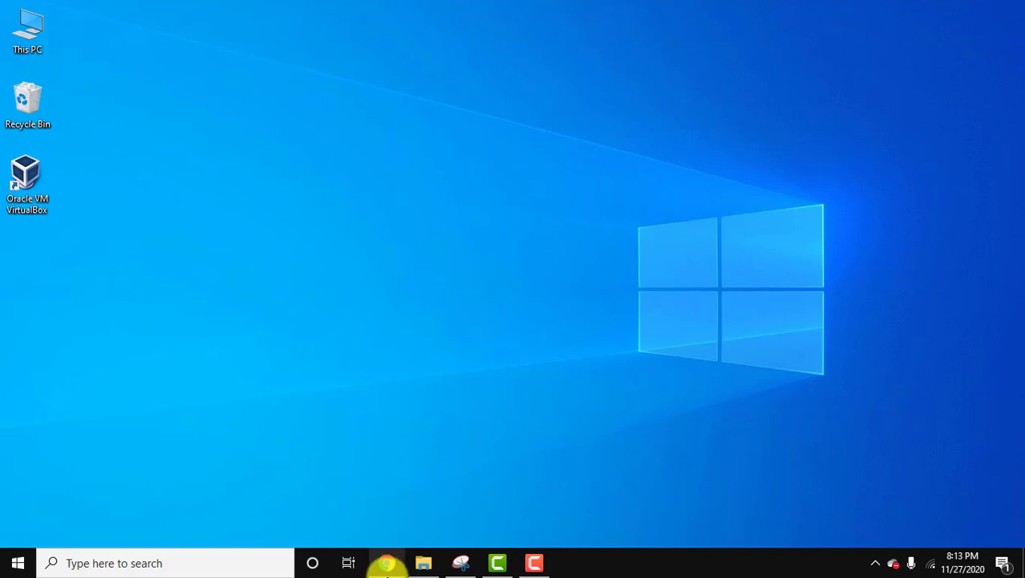
left_click(386, 562)
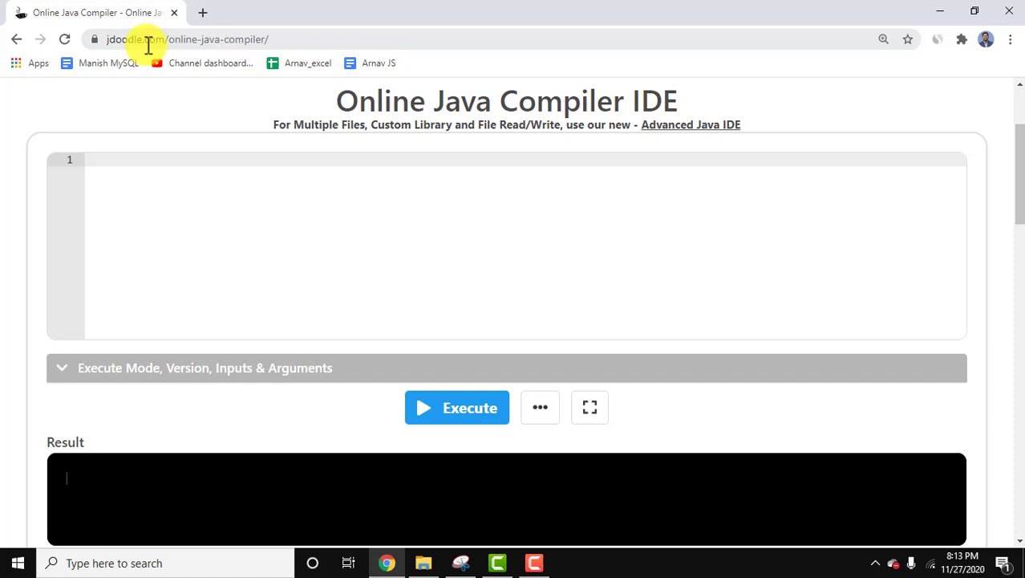
mouse_move(207, 11)
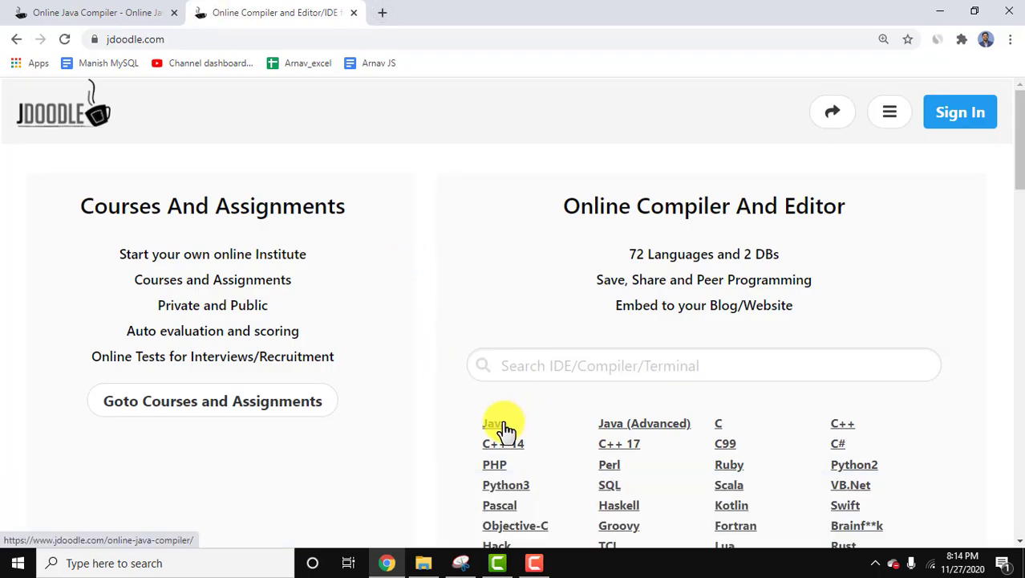
left_click(492, 422)
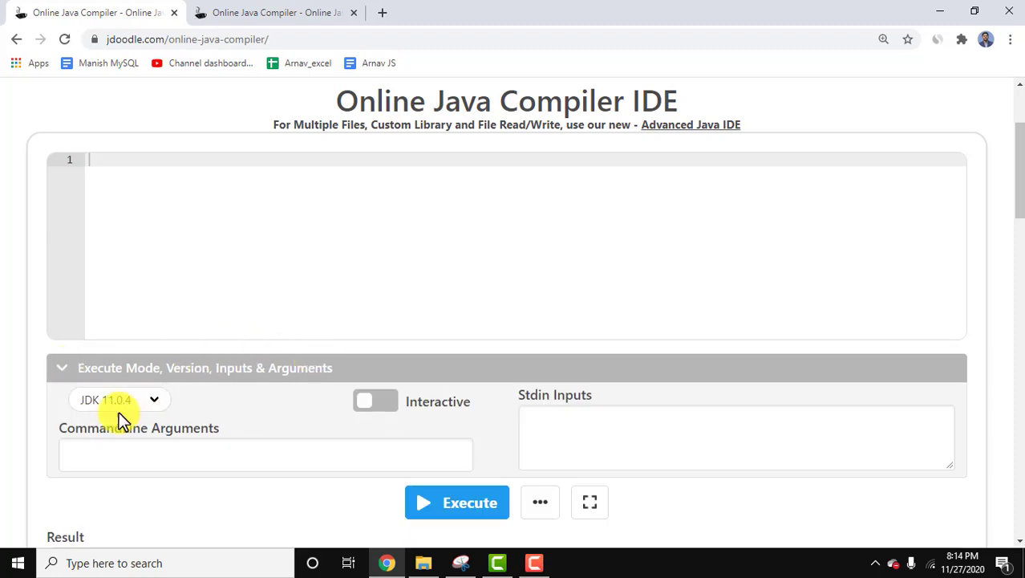
Write a public class Demo whose main method prints "Displaying values...".
left_click(119, 400)
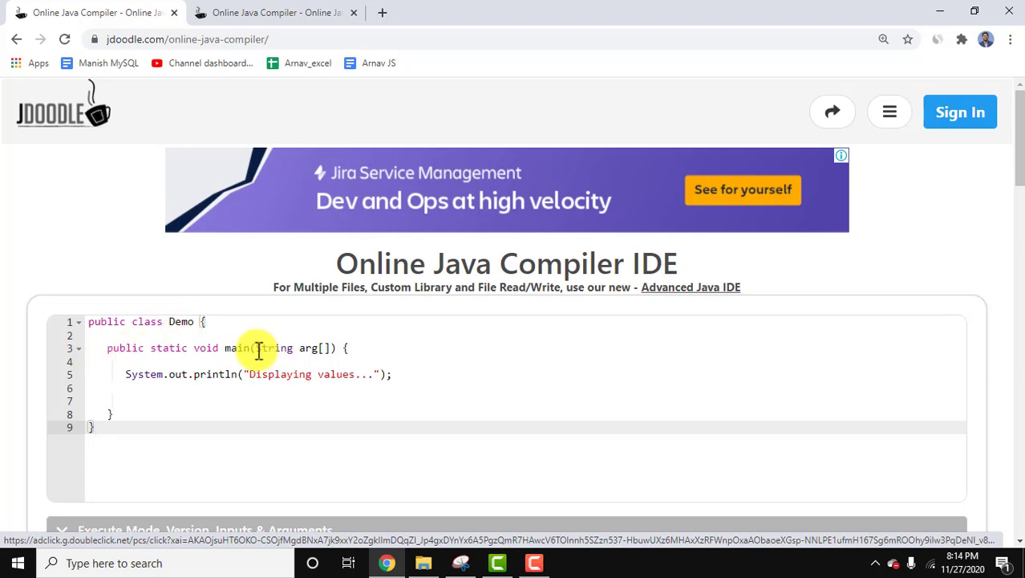
Add a for loop over arg.length printing "arg[" + i + "]: " + arg[i].
left_click_drag(256, 347, 331, 347)
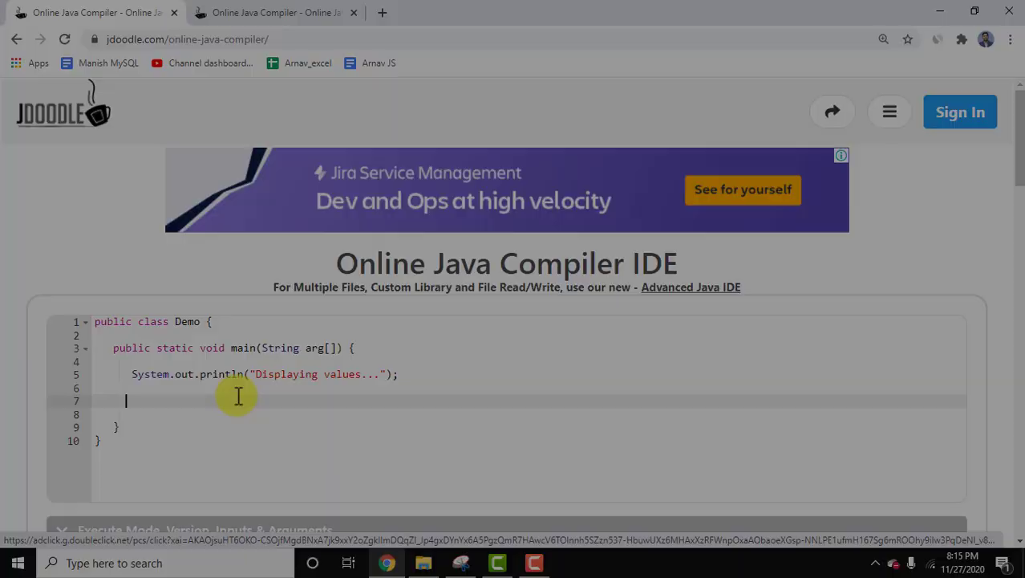
type("for(int i = 0; i<arg.length; i++) {")
left_click(529, 414)
type("System.out.println(\"arg[\" + i + \"]: \" + arg[i]);")
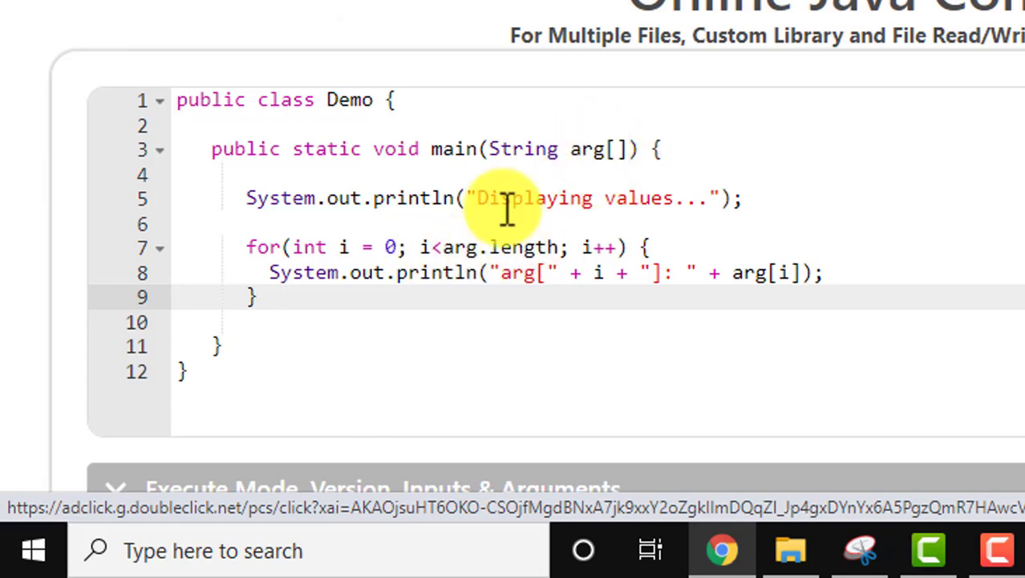
mouse_move(449, 247)
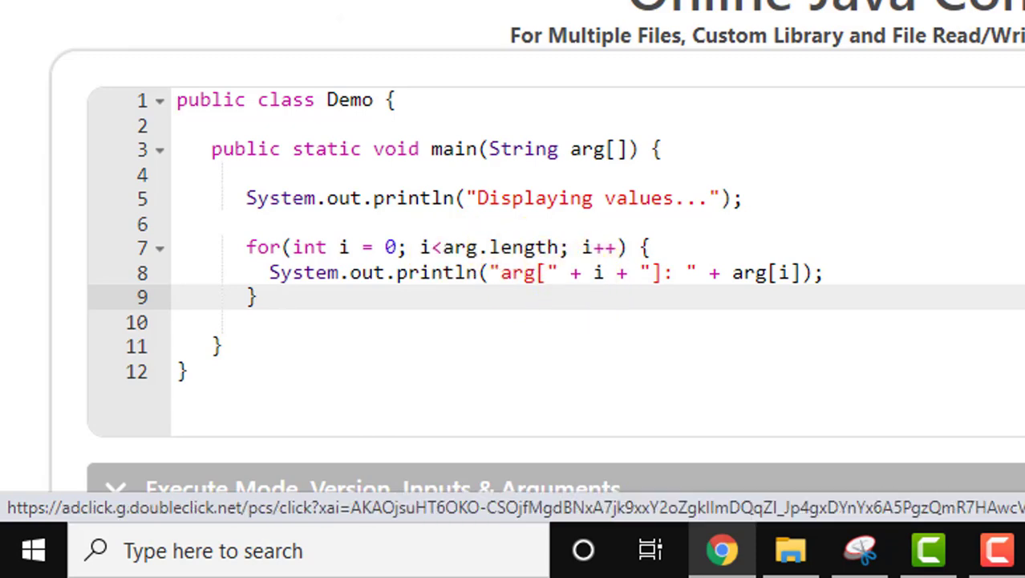
scroll("down", 3)
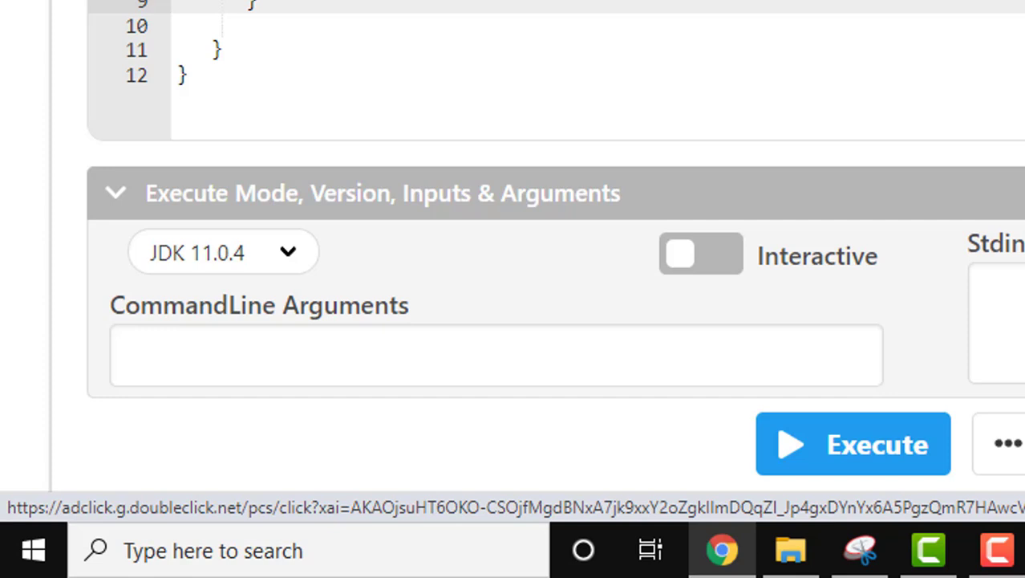
left_click(256, 357)
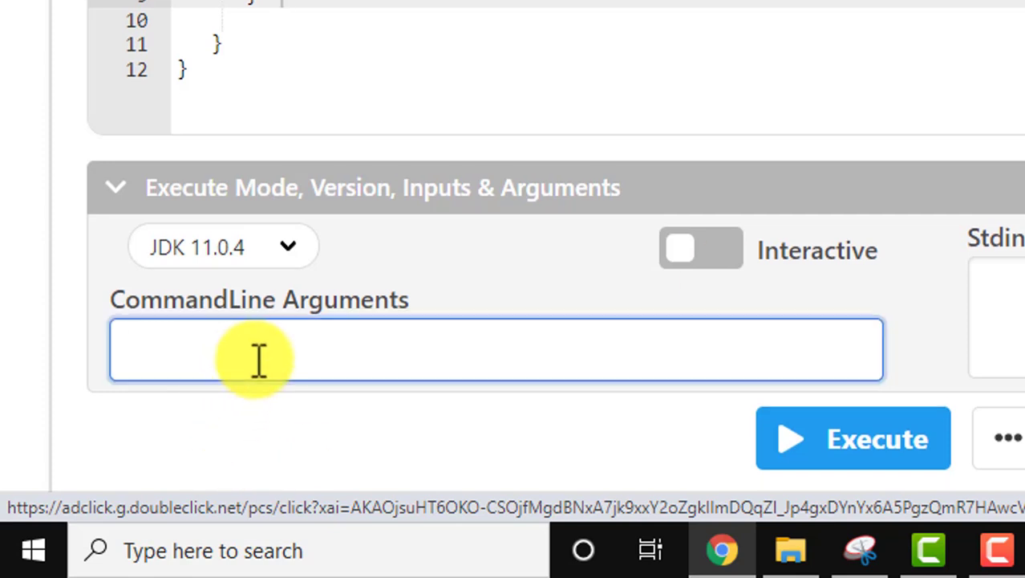
type("10")
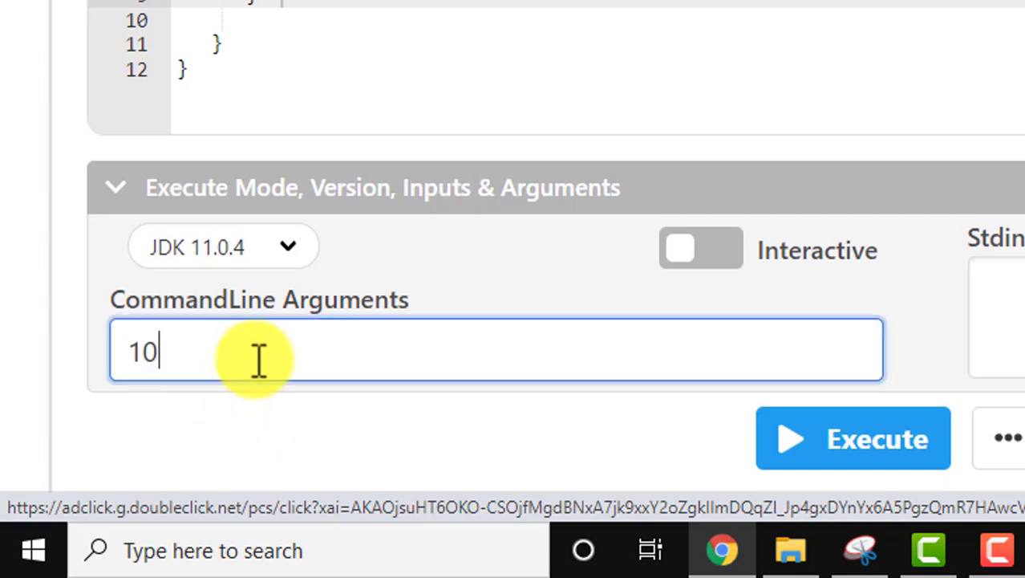
type("50")
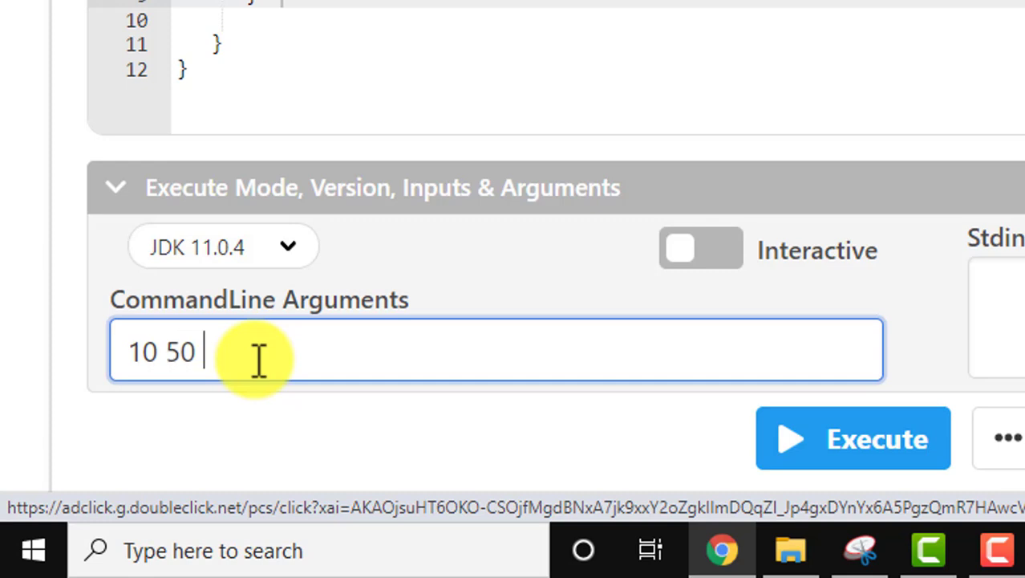
type("70 12")
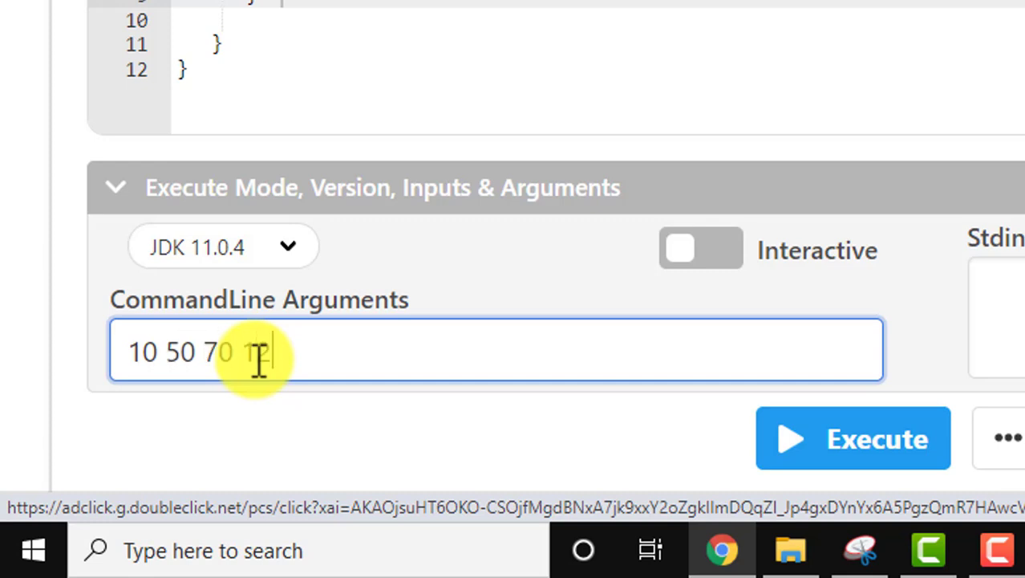
type("0 500")
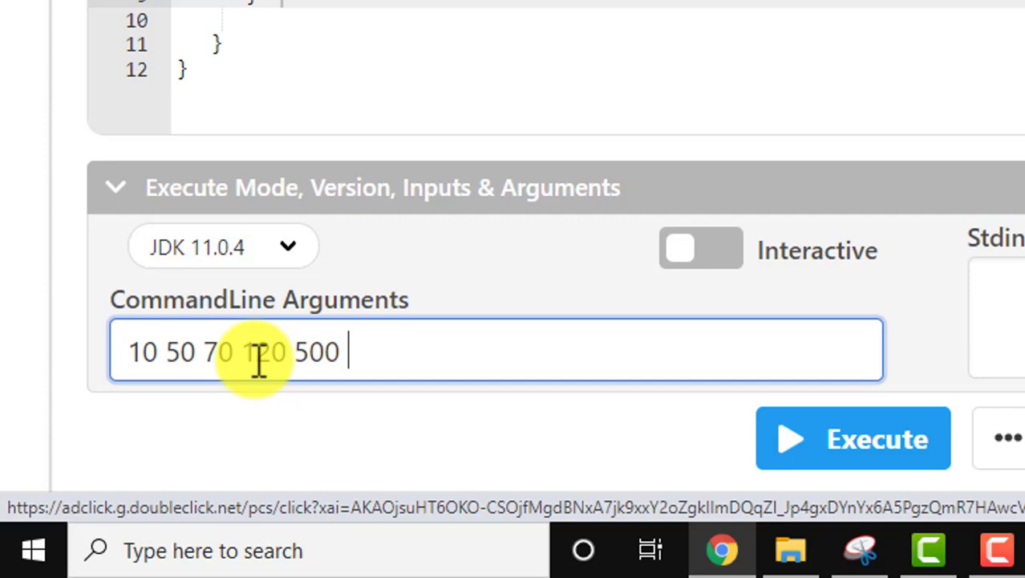
type("666 7")
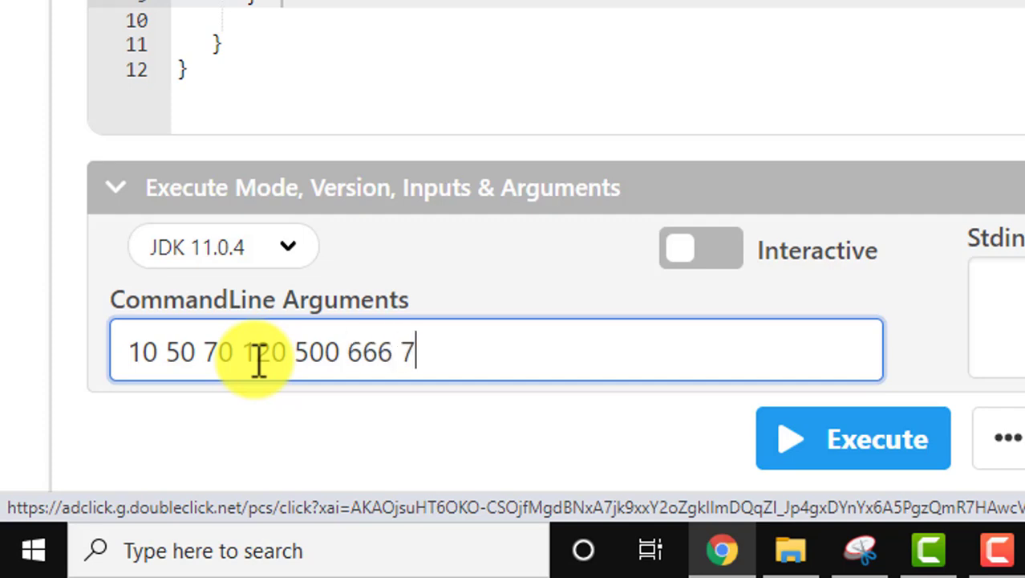
type("00")
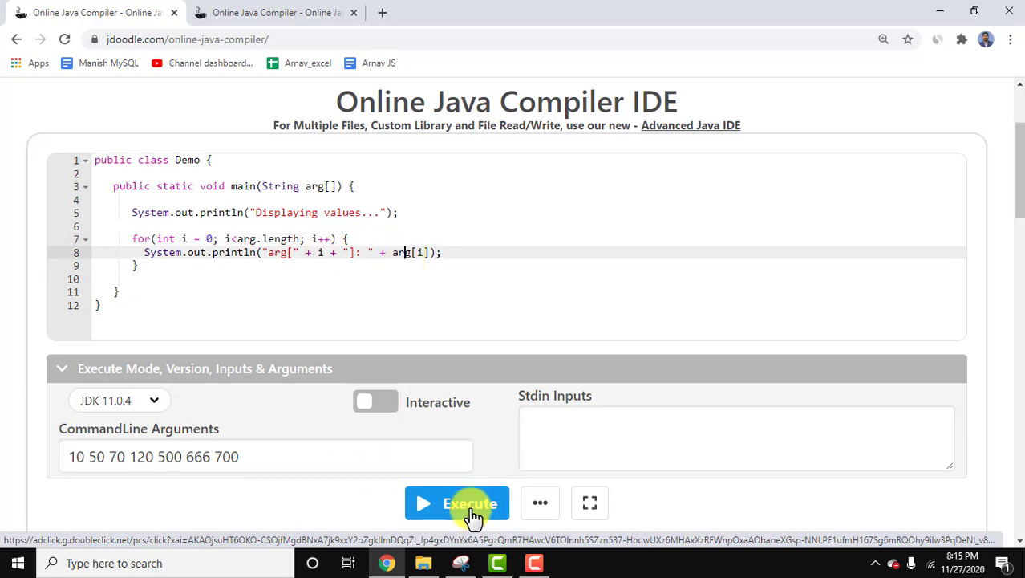
Execute the program and review arg[0]: 10 through arg[6]: 700 in the Result panel.
left_click(457, 503)
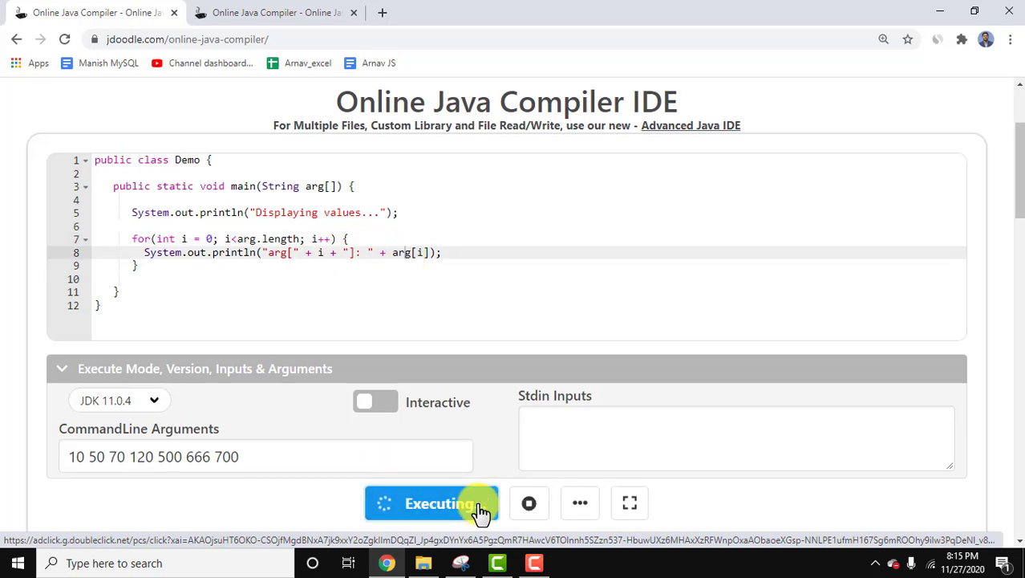
mouse_move(995, 250)
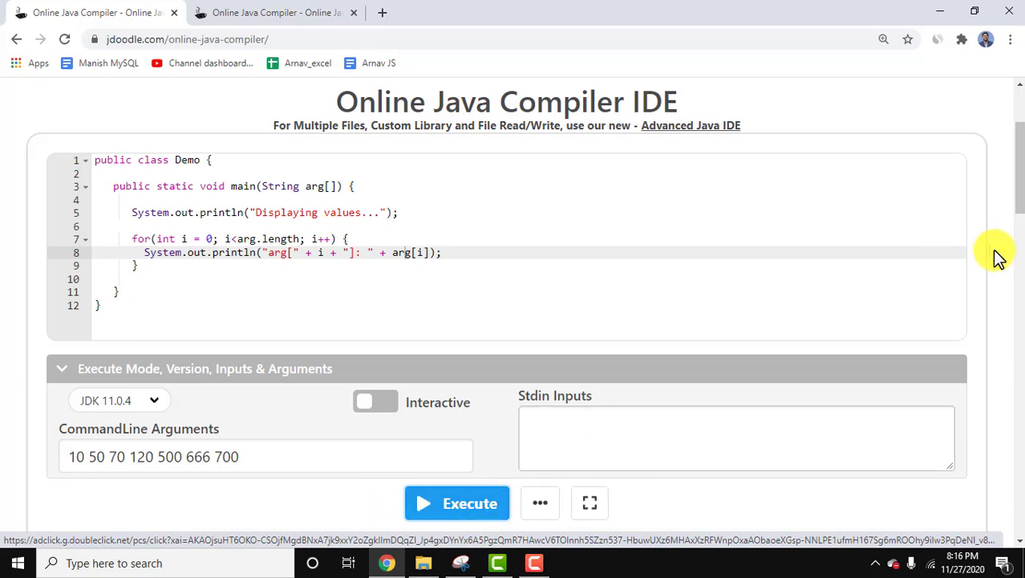
left_click(457, 503)
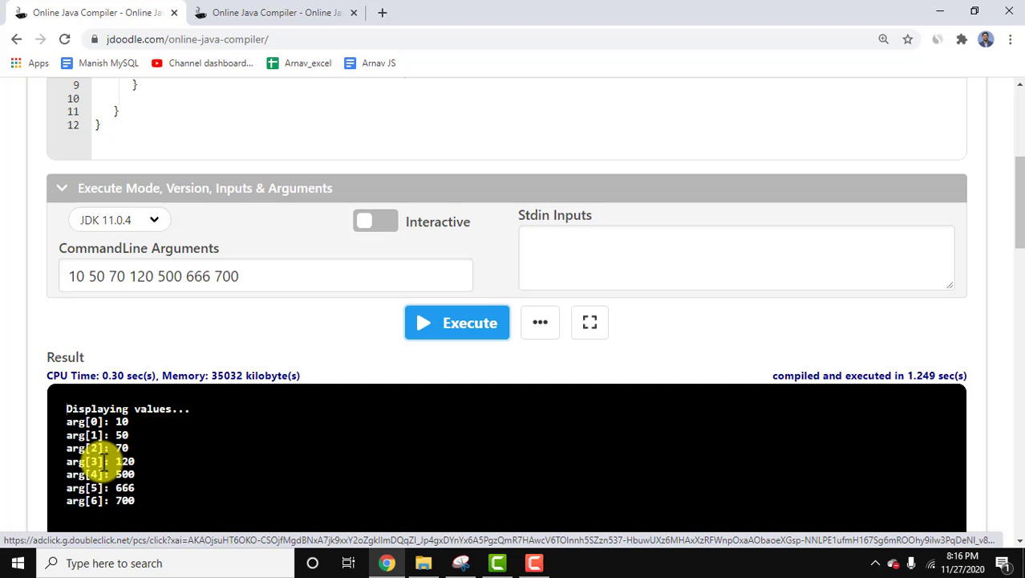
left_click(82, 276)
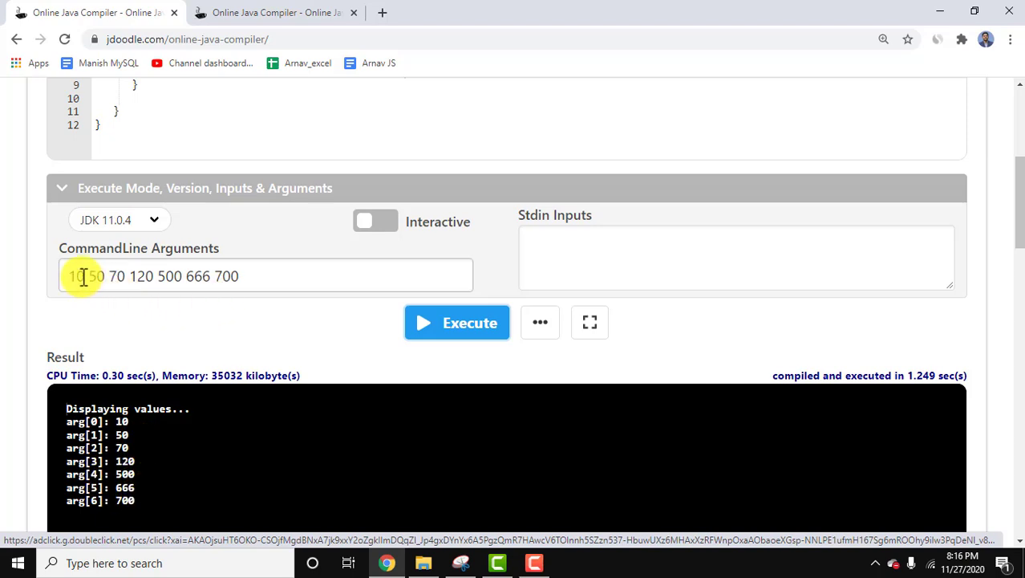
mouse_move(178, 276)
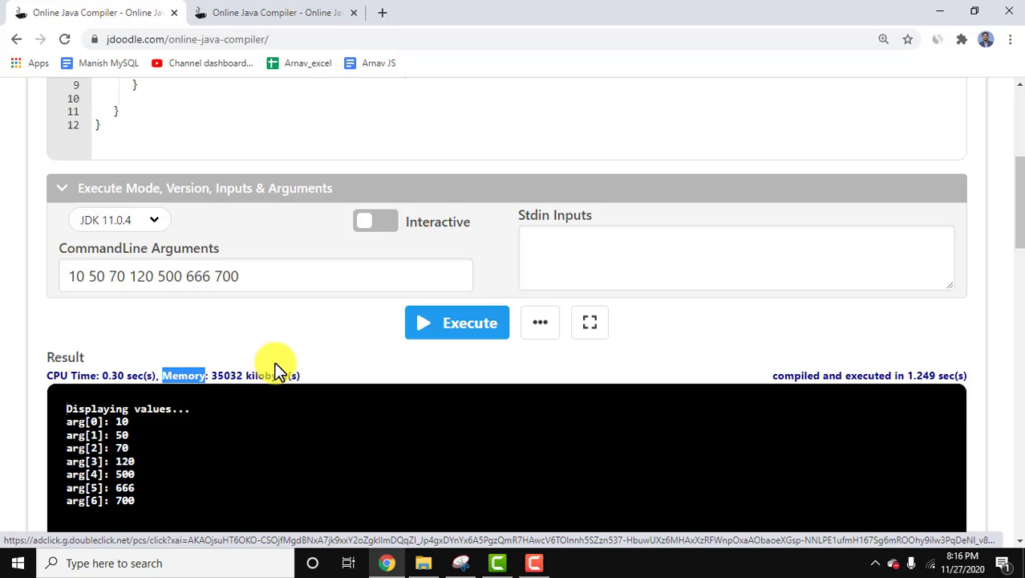
mouse_move(770, 377)
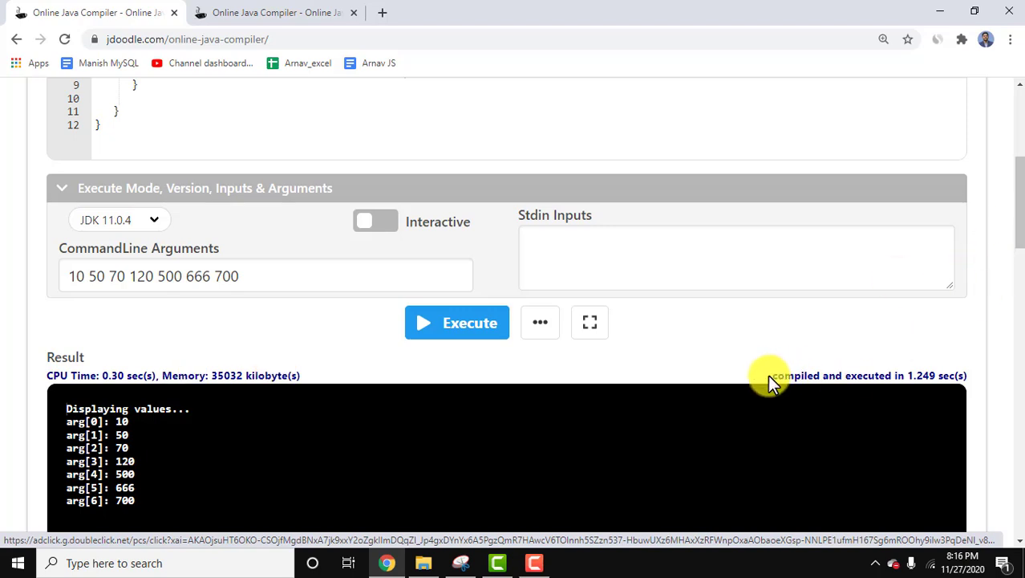
mouse_move(928, 373)
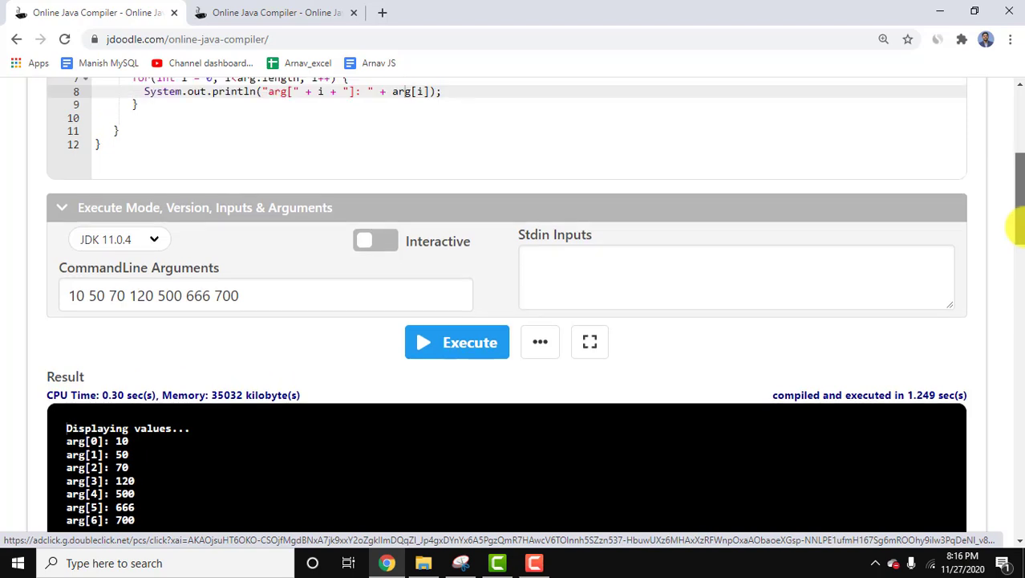
scroll("up", 3)
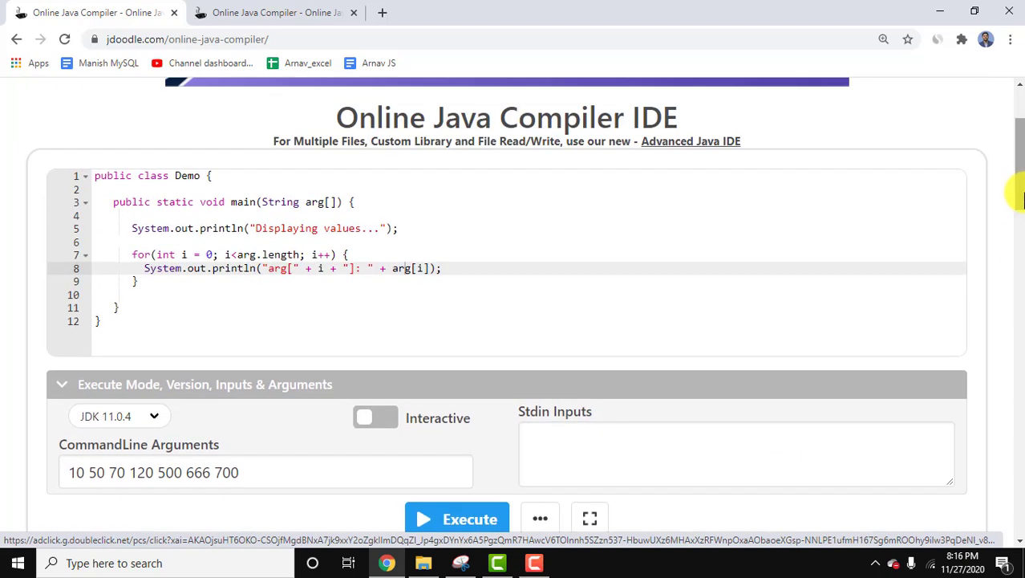